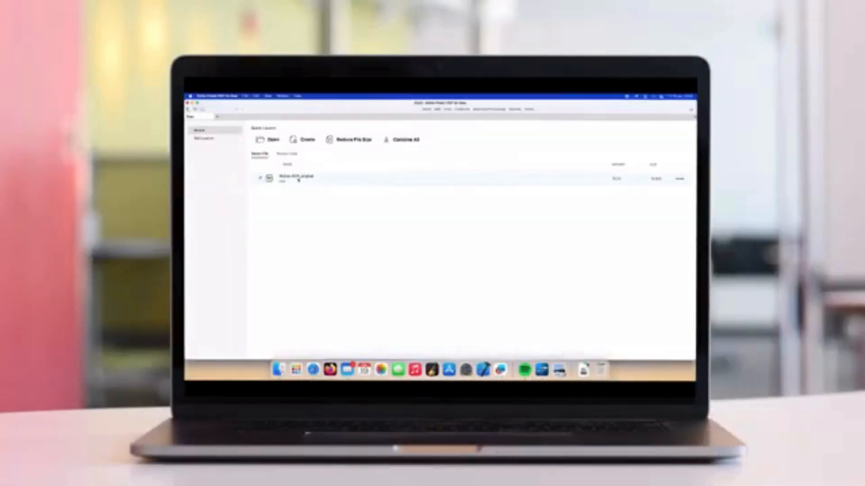
# Open Mutual-NDA_original from the Start screen's Recent Files list
pyautogui.doubleClick(295, 178)
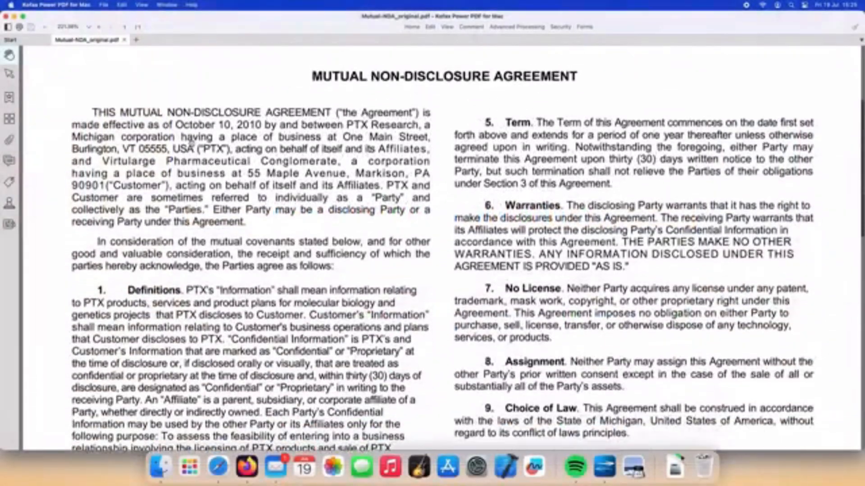
# Scroll down to the By/Name/Title signature block at the bottom of the NDA
pyautogui.scroll(-3)
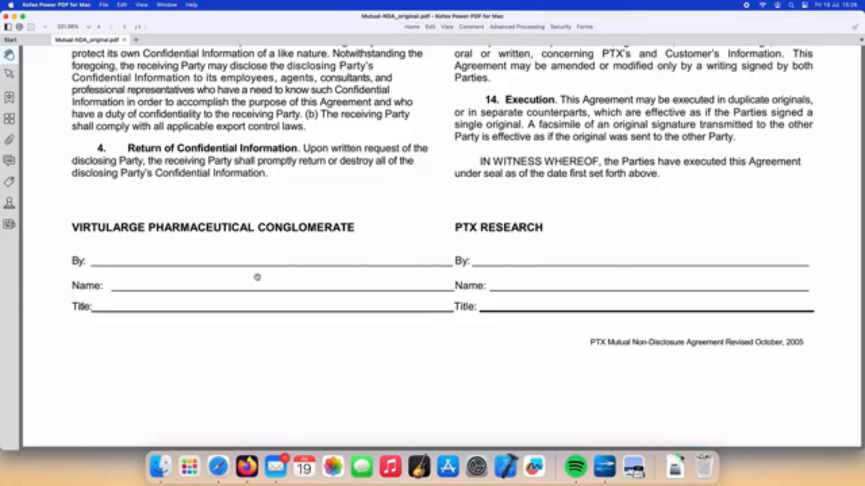
pyautogui.moveTo(172, 222)
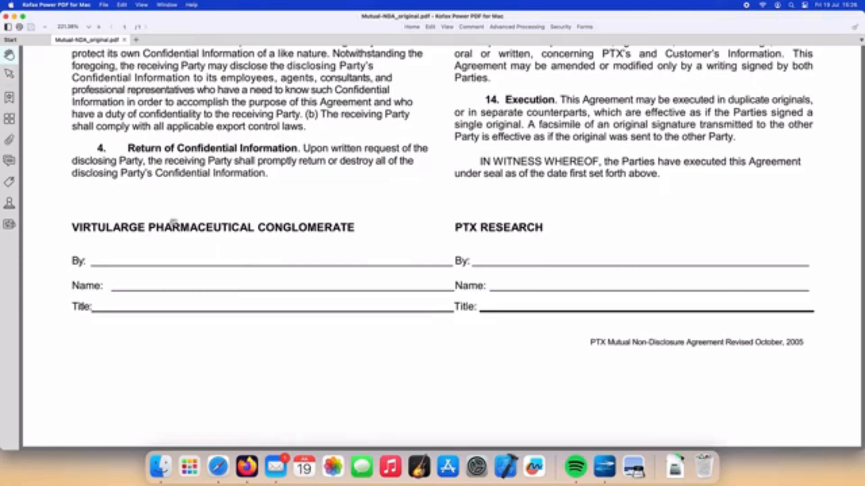
# Show the stamps panel from the left sidebar to start a new image stamp
pyautogui.click(9, 202)
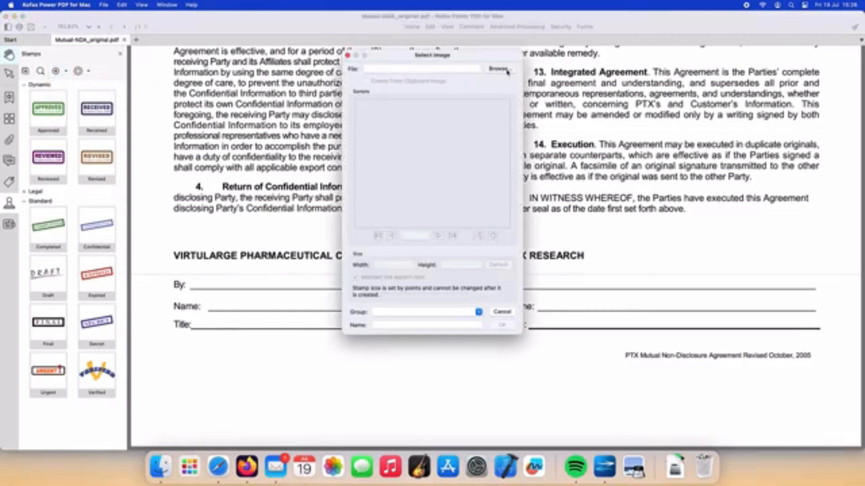
# Load the sample Chris Pearce-King signature PNG from Power PDF Demo Files
pyautogui.click(498, 69)
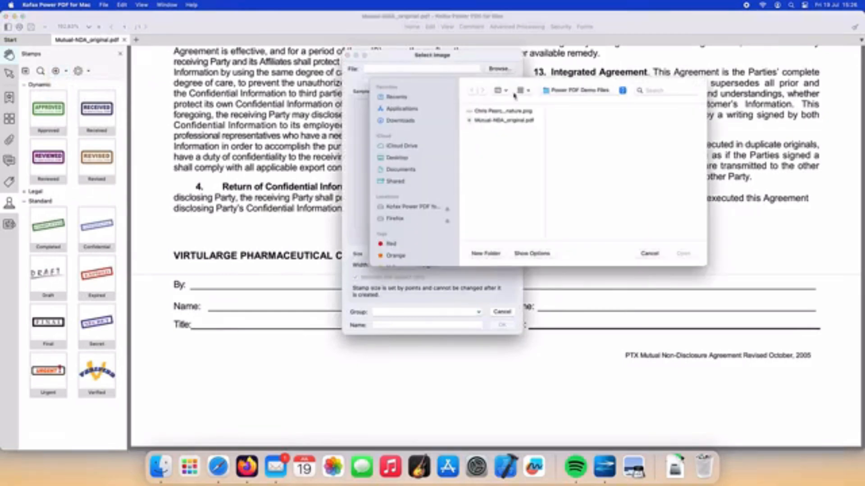
pyautogui.click(502, 111)
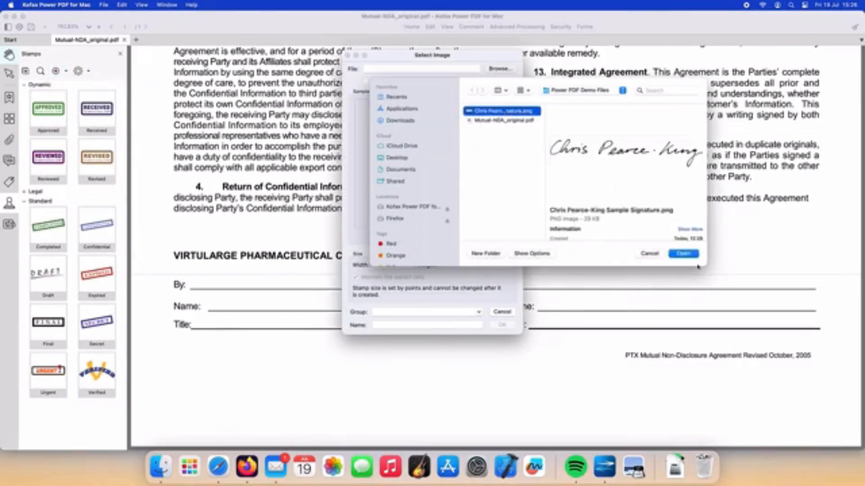
pyautogui.click(683, 253)
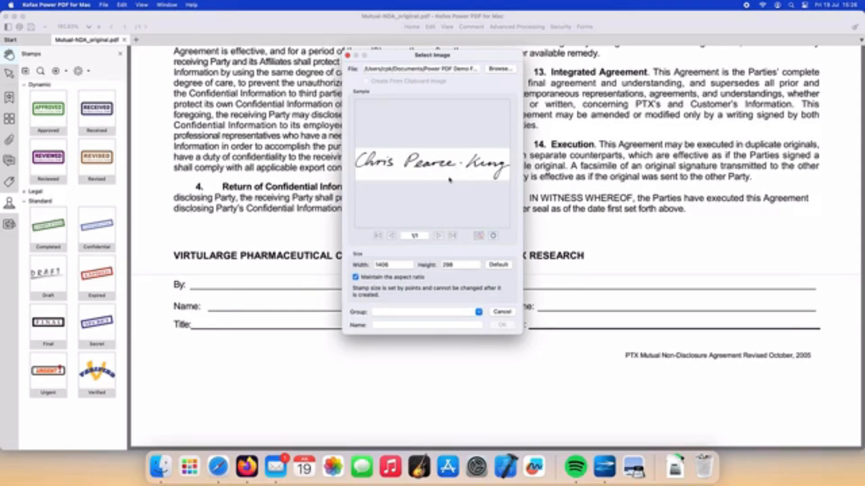
# Name the stamp 'My Signature', place it in the Standard group, and confirm
pyautogui.click(479, 312)
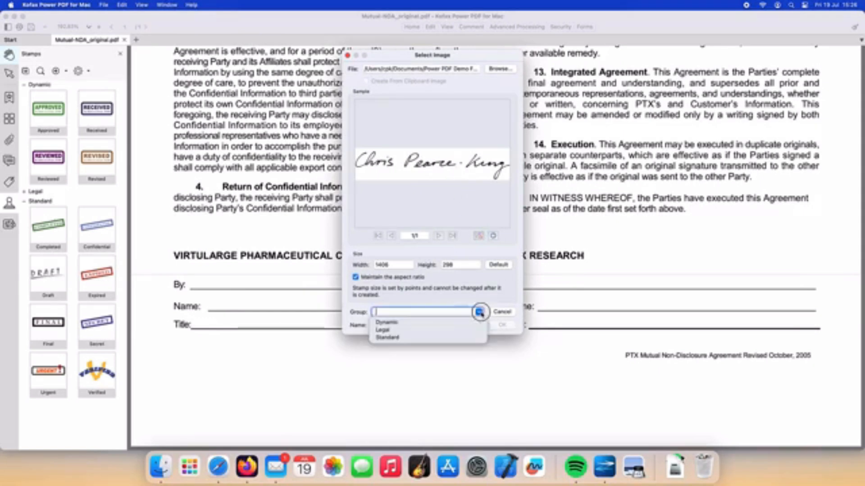
pyautogui.click(386, 337)
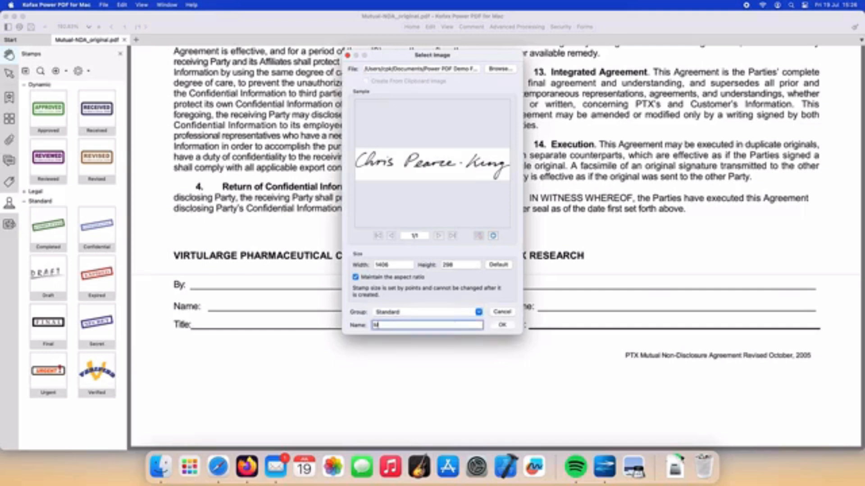
pyautogui.write('My Signature')
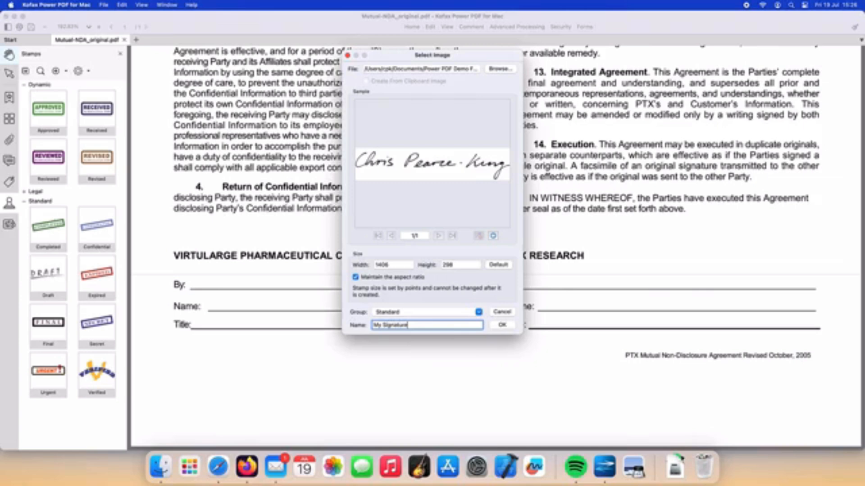
pyautogui.click(501, 324)
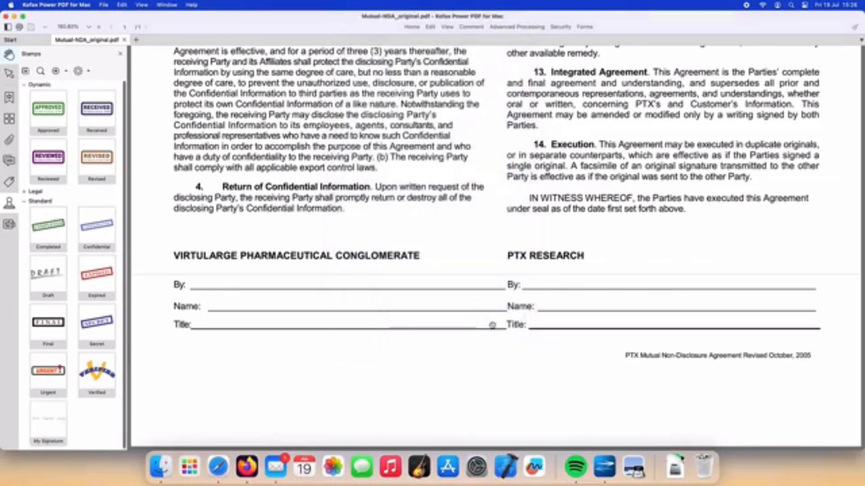